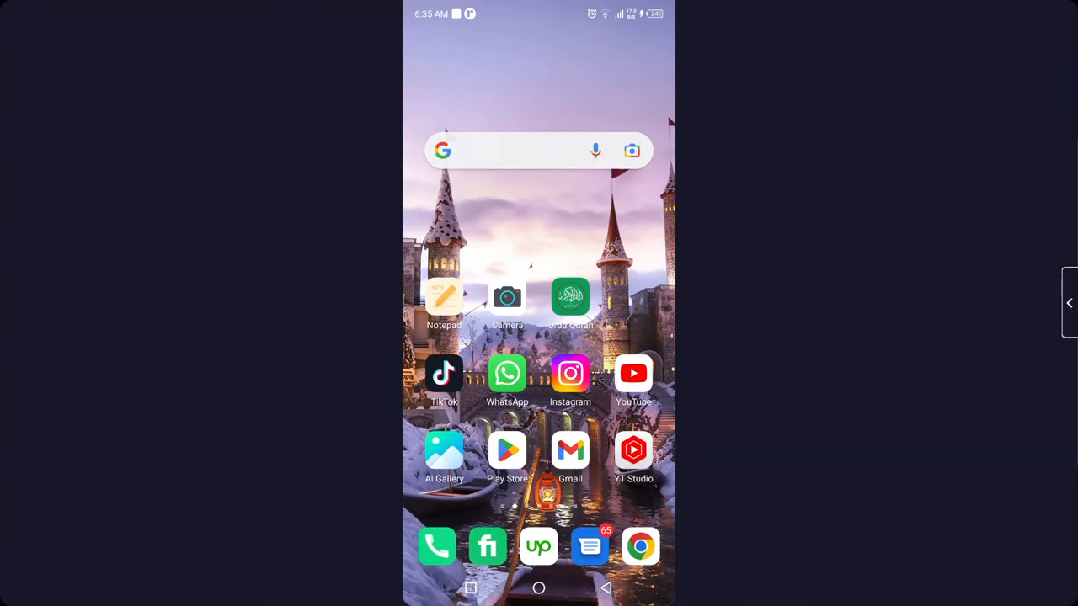
Launch Instagram and bring up the account's own profile with its two posts
left_click(569, 374)
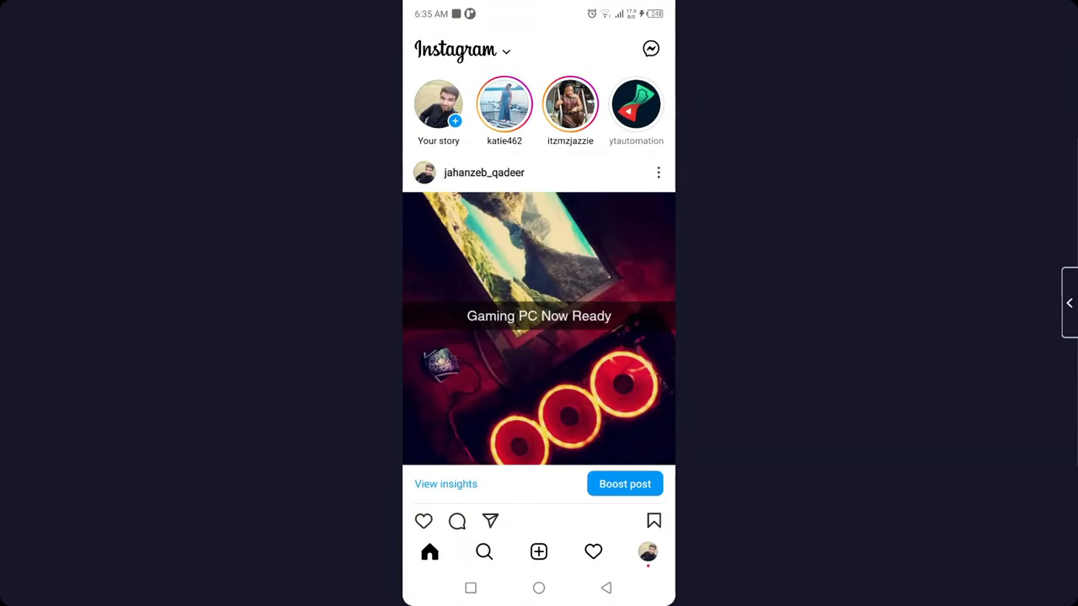
scroll("down", 3)
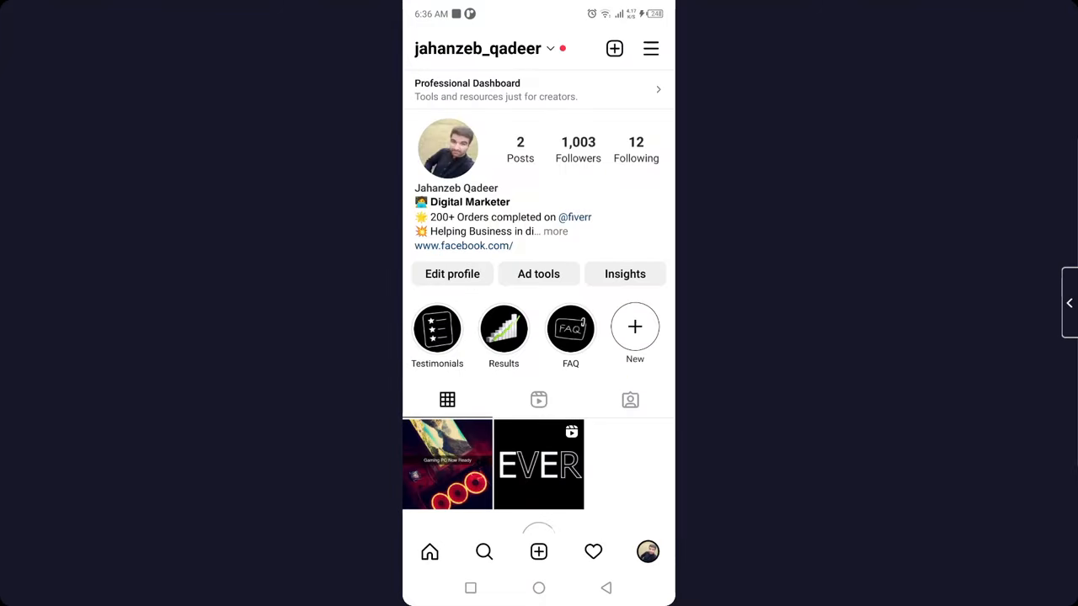
Bring the Gaming PC Now Ready post into its Edit info screen via the three-dot menu
left_click(448, 464)
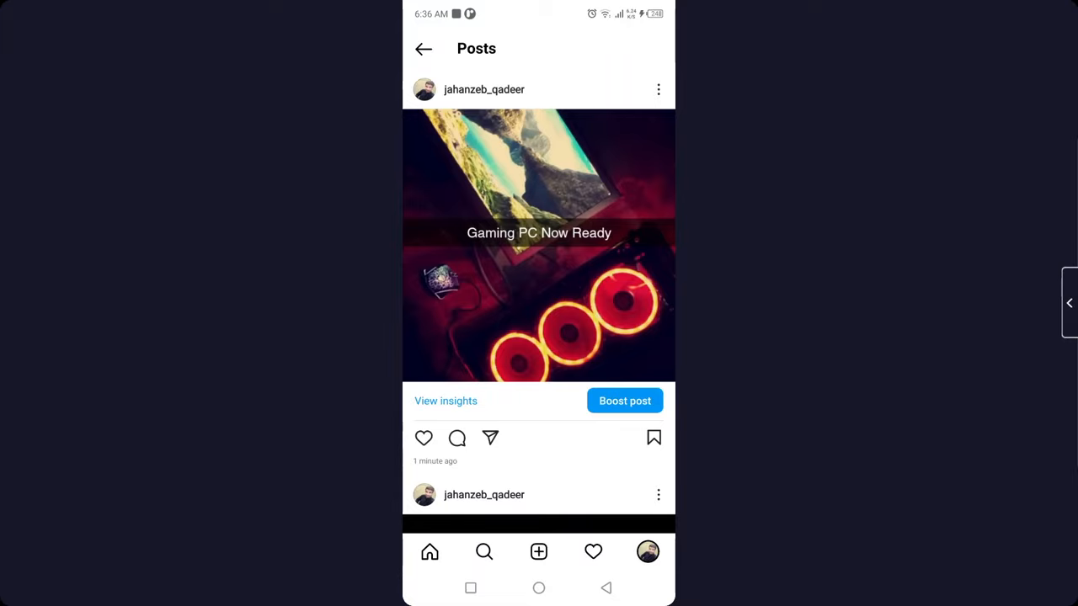
left_click(658, 89)
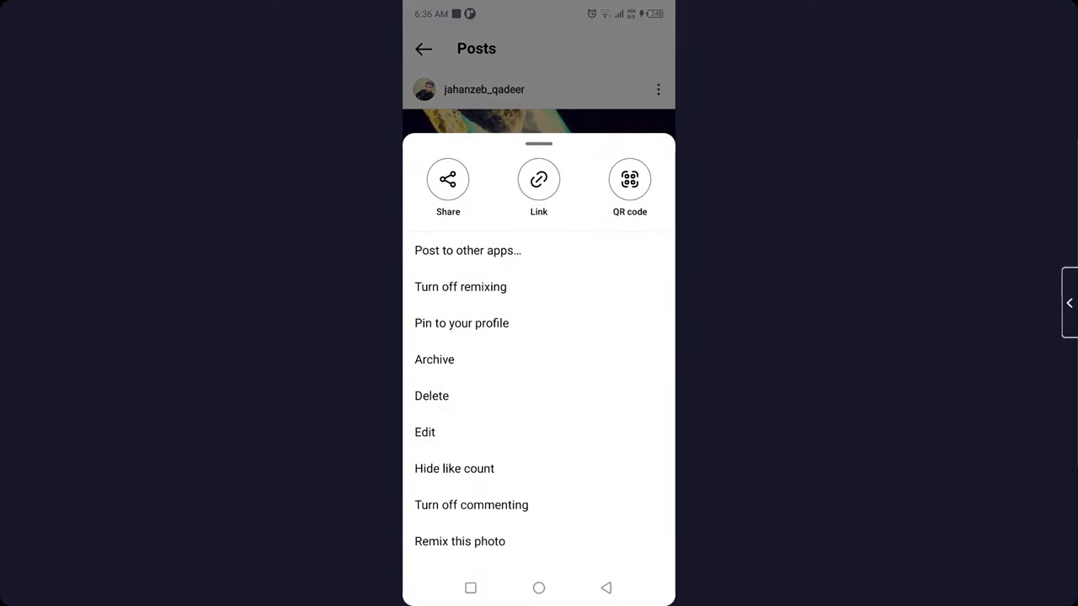
left_click(424, 431)
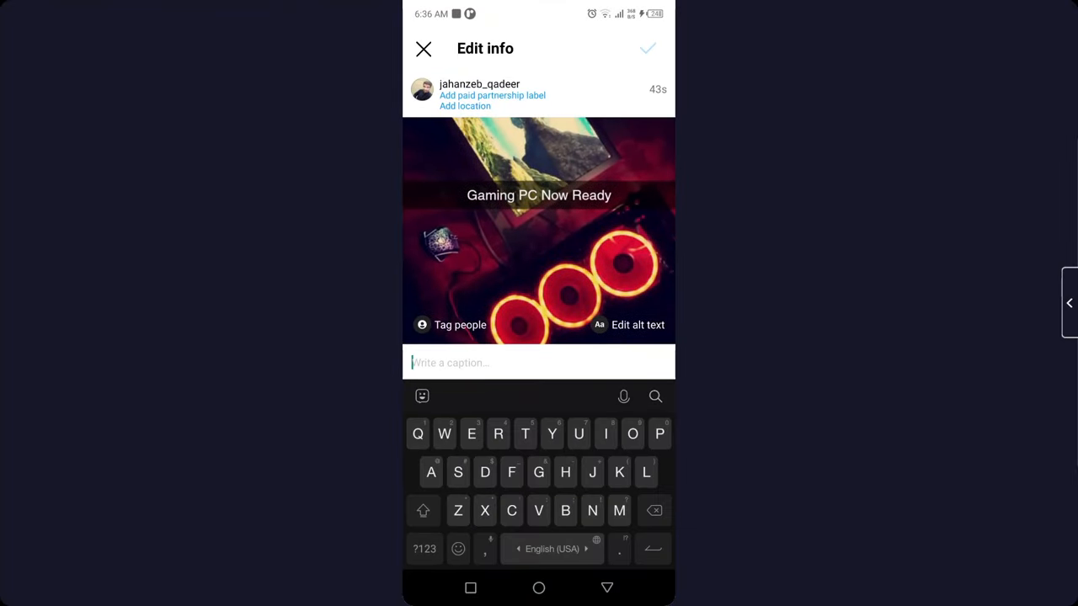
Start adding a paid partnership label, showing healthylifestyle.uk as an approved brand partner
left_click(492, 94)
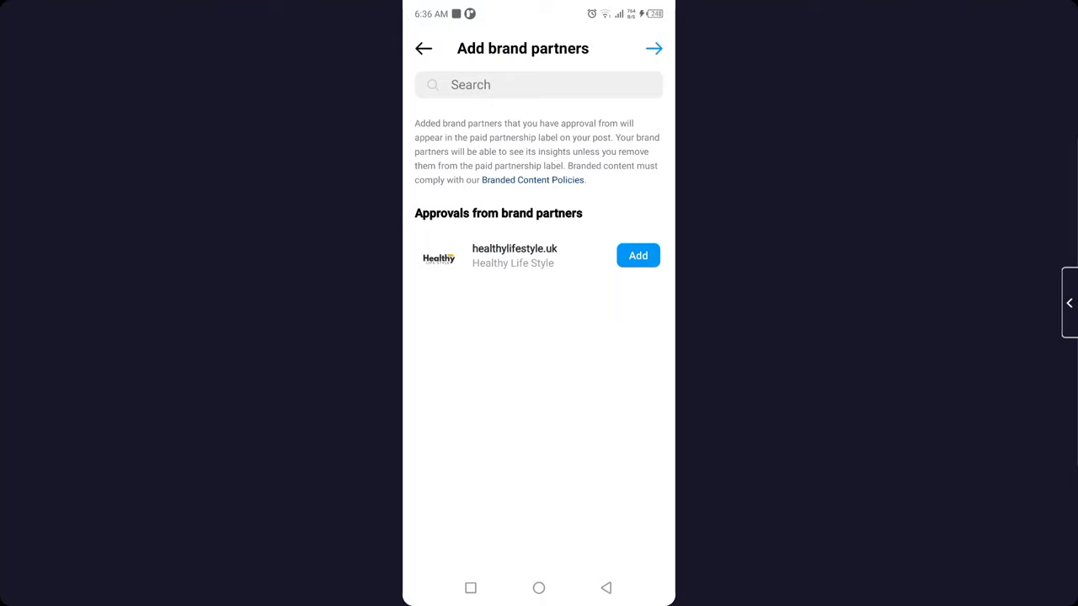
Add healthylifestyle.uk as brand partner and save, so the post shows the Paid partnership label
left_click(636, 256)
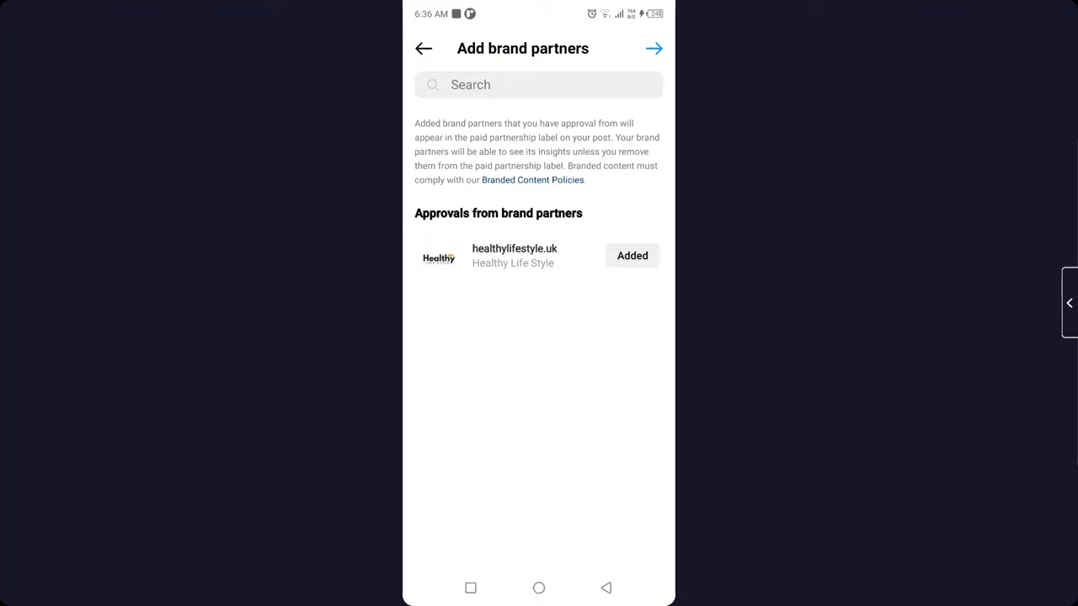
left_click(425, 47)
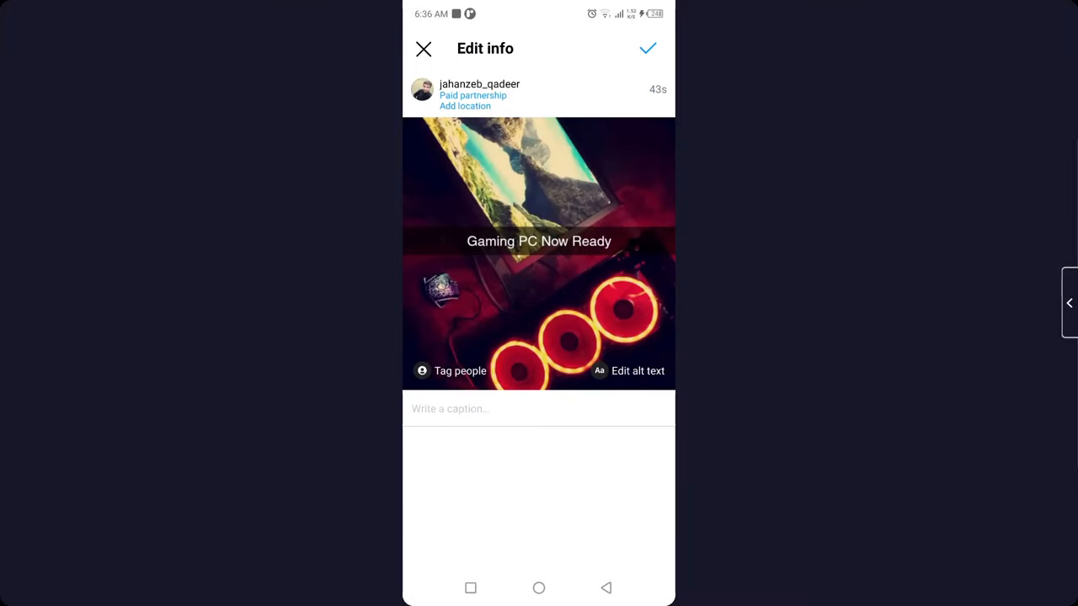
left_click(646, 47)
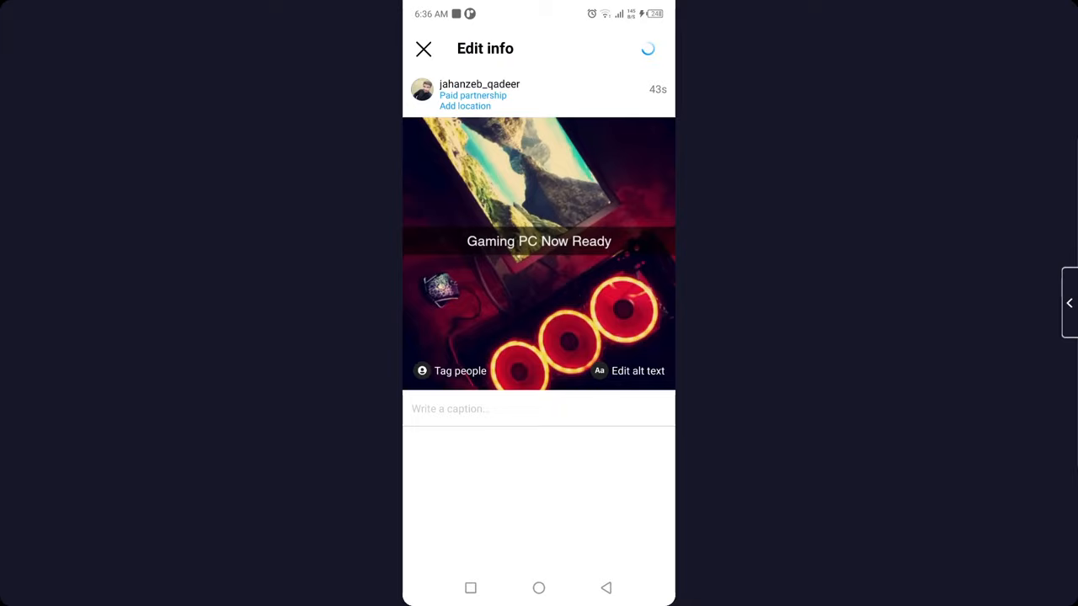
left_click(424, 47)
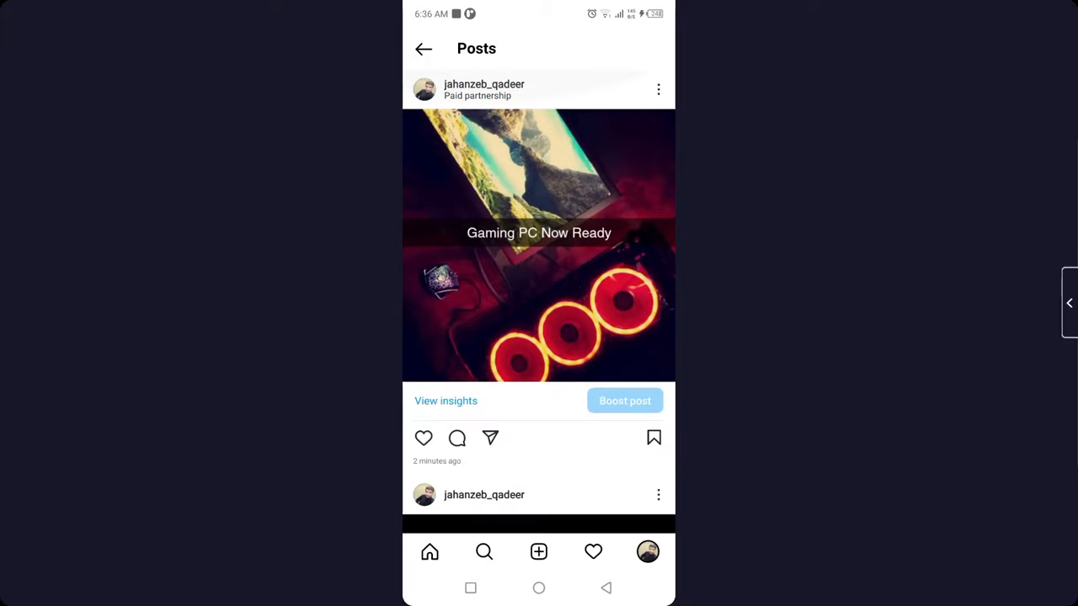
scroll("down", 3)
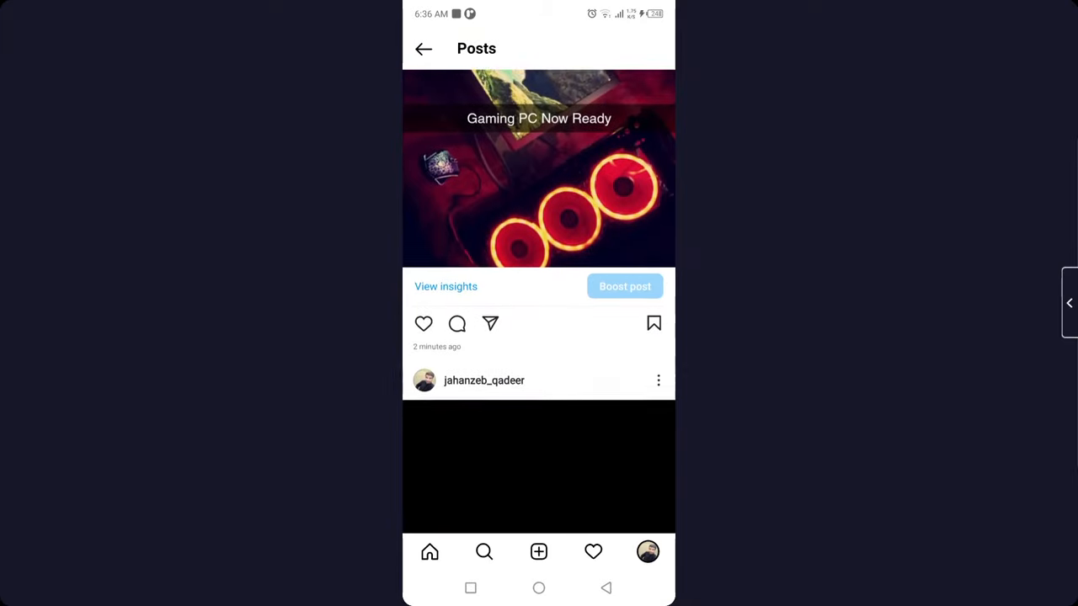